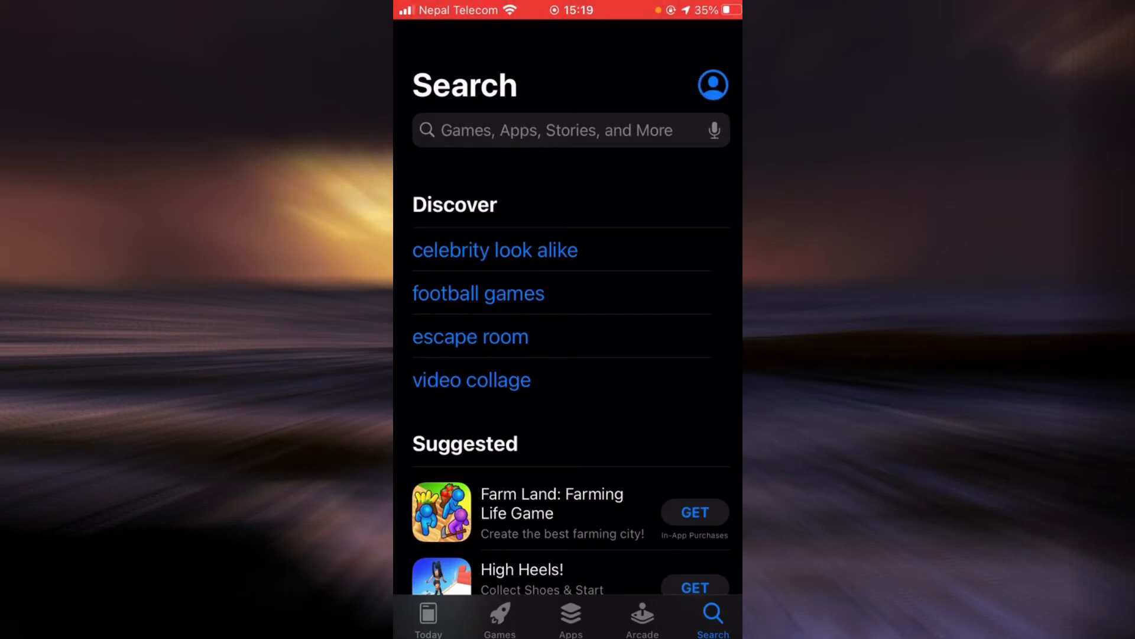
- Search the App Store for 'google duo' and confirm it is already installed with no update
click(550, 131)
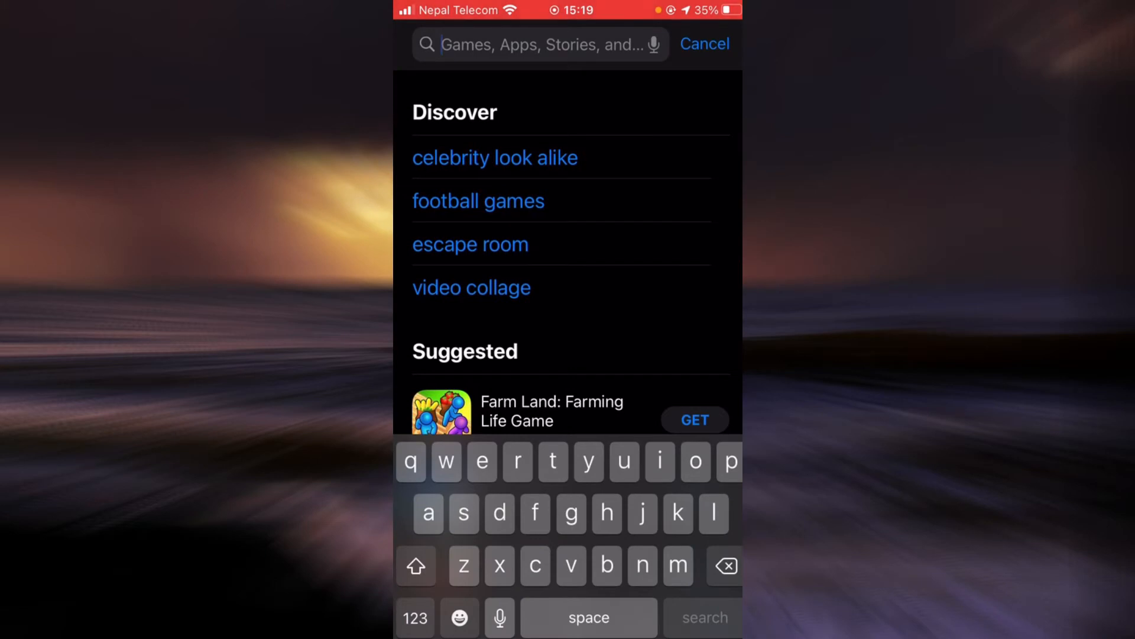
text(g)
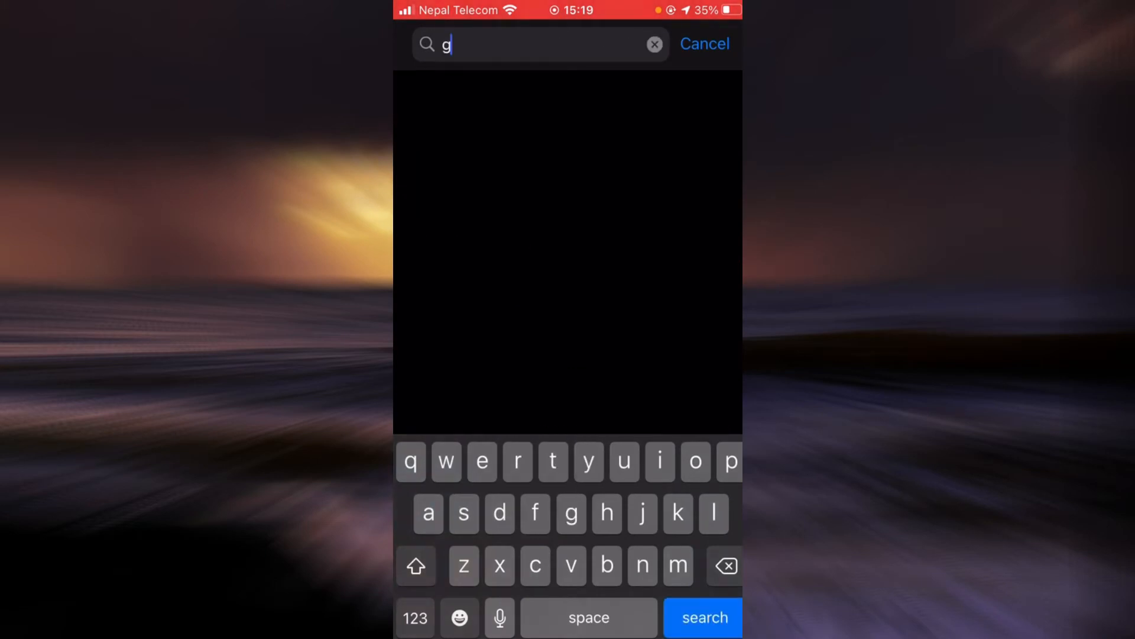
text(oogle duo)
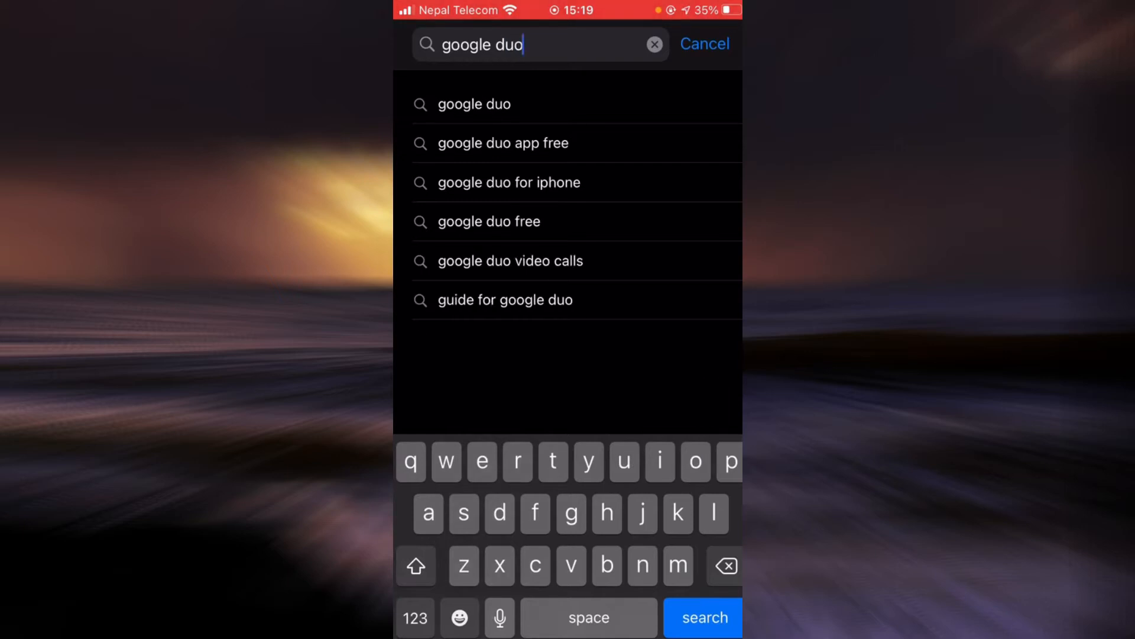
click(702, 617)
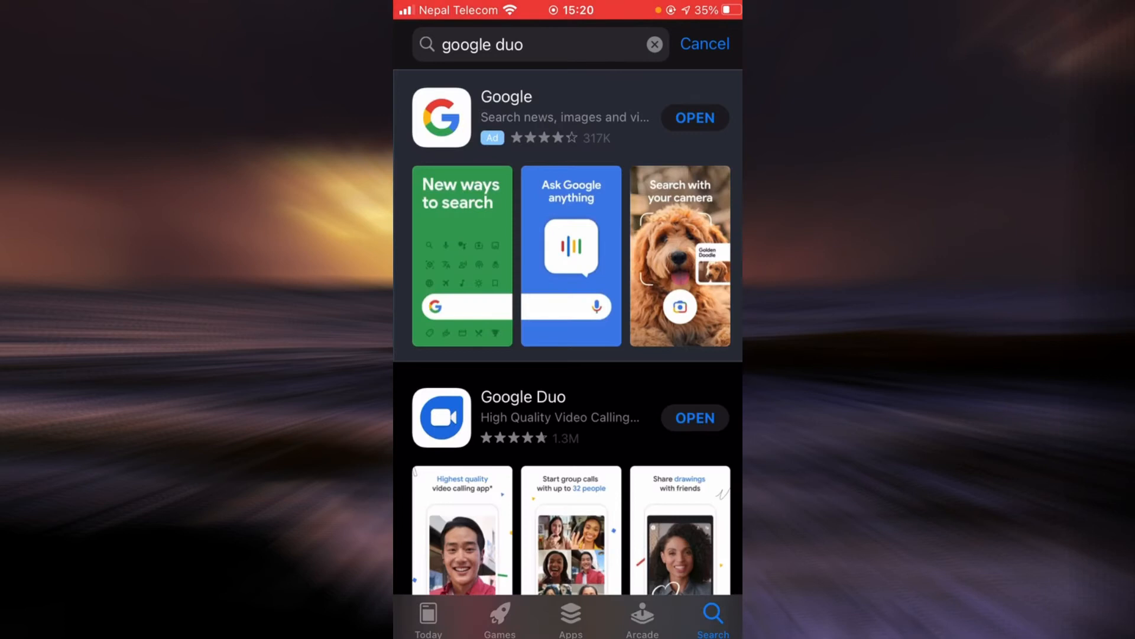
- Scroll the Google Duo results before leaving the App Store for the home screen
scroll(down, 3)
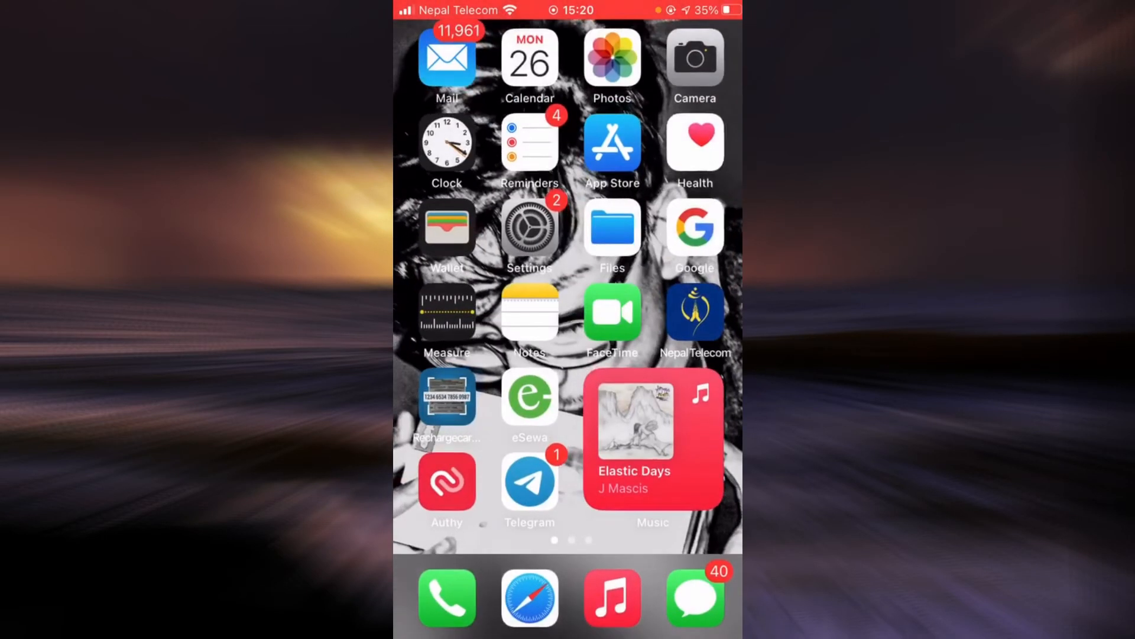
- Go to Settings > General > iPhone Storage to see installed apps with their sizes
click(530, 231)
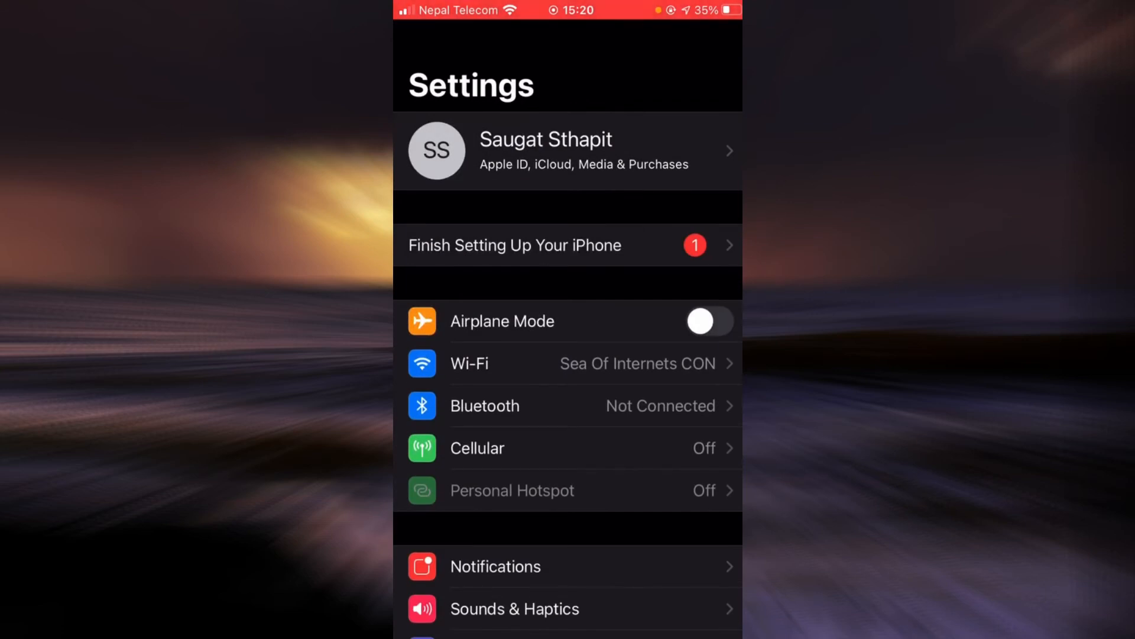
scroll(down, 3)
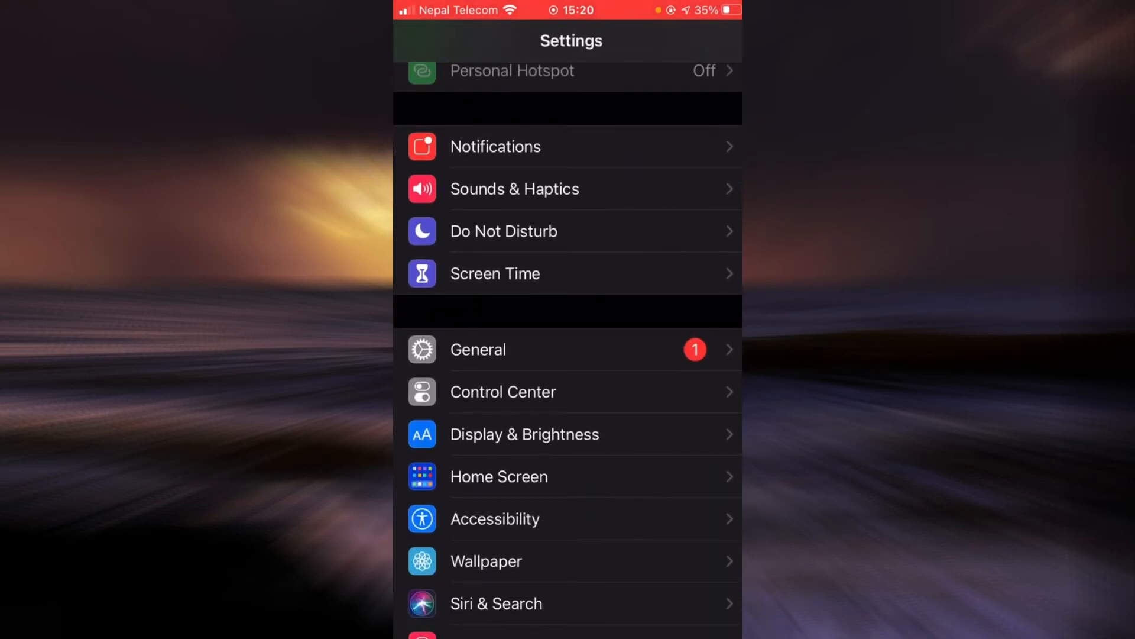
click(478, 349)
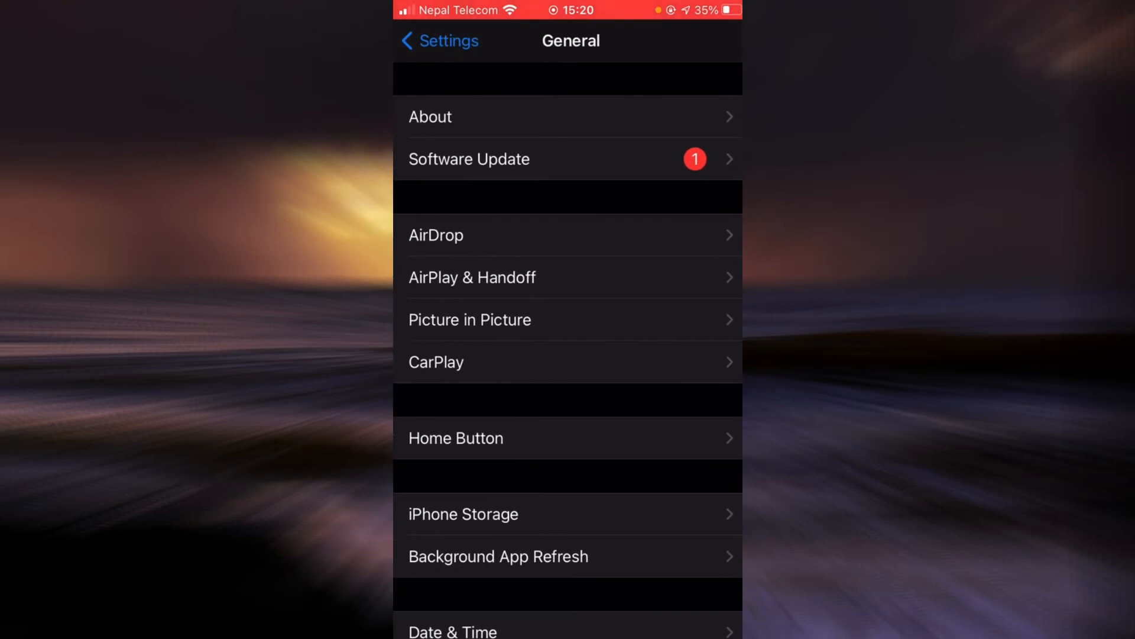
click(463, 514)
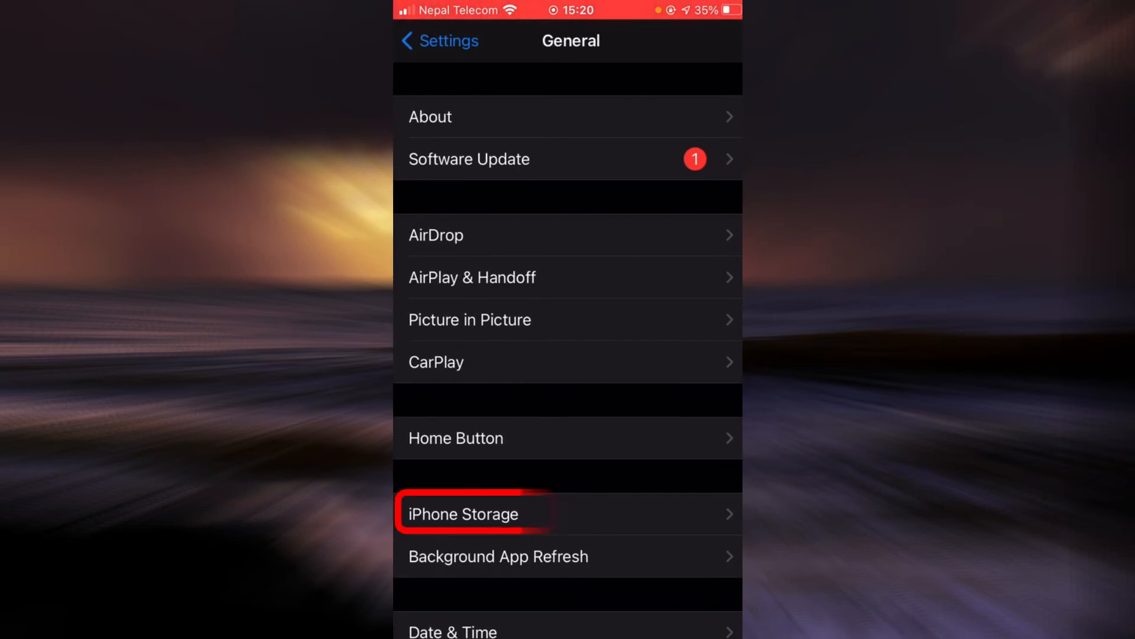
click(462, 513)
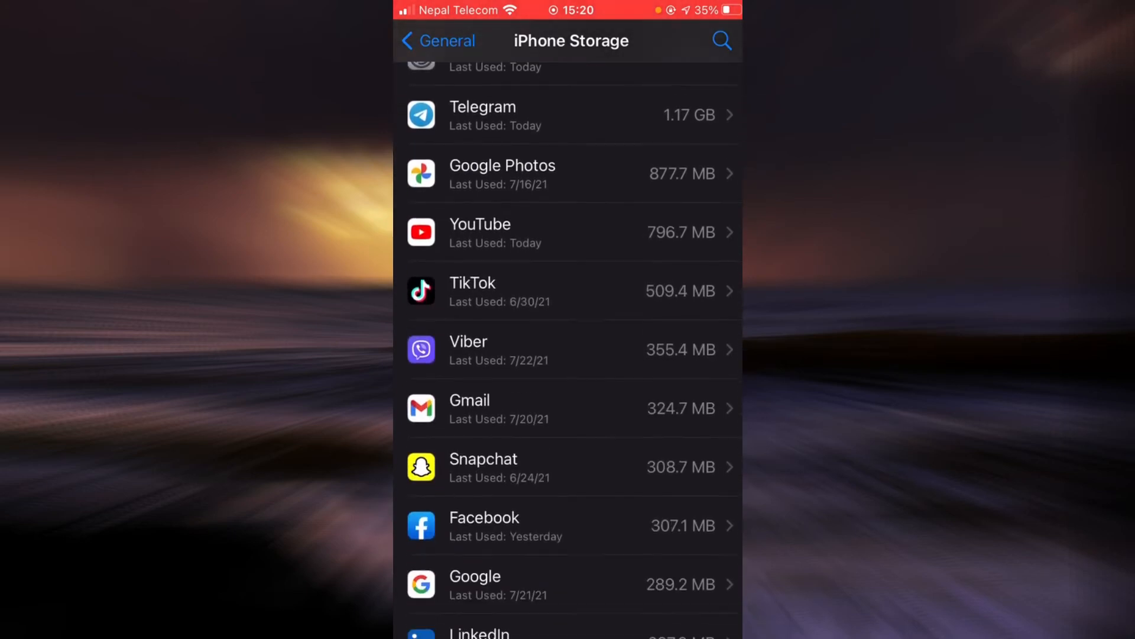
- Locate Google Duo in the storage list and view its 103.1 MB storage details
scroll(down, 3)
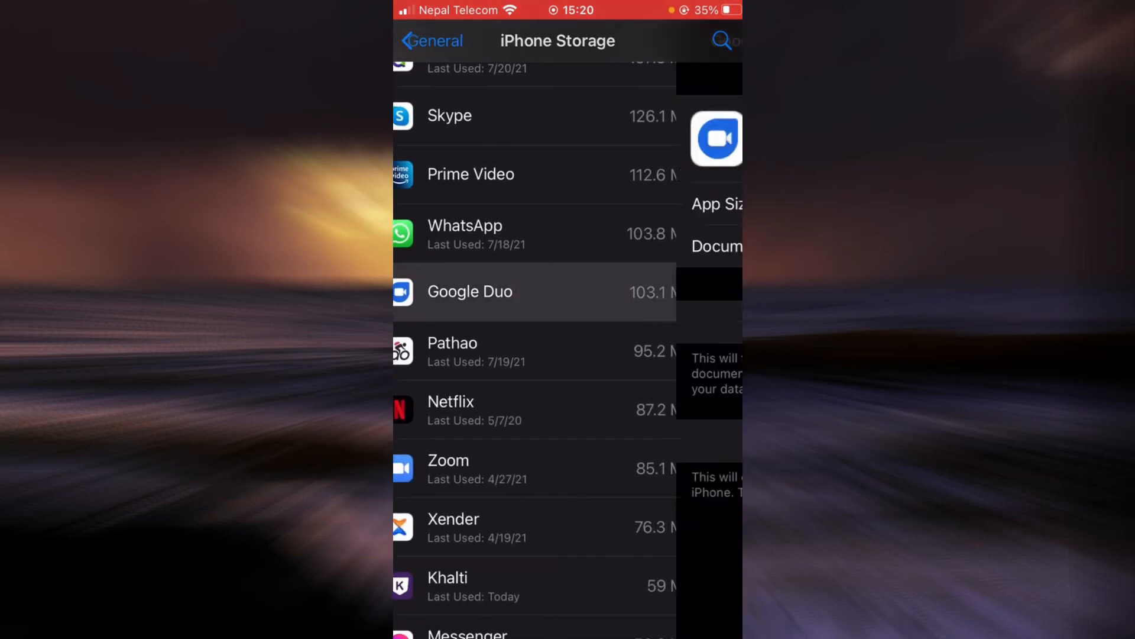
click(470, 291)
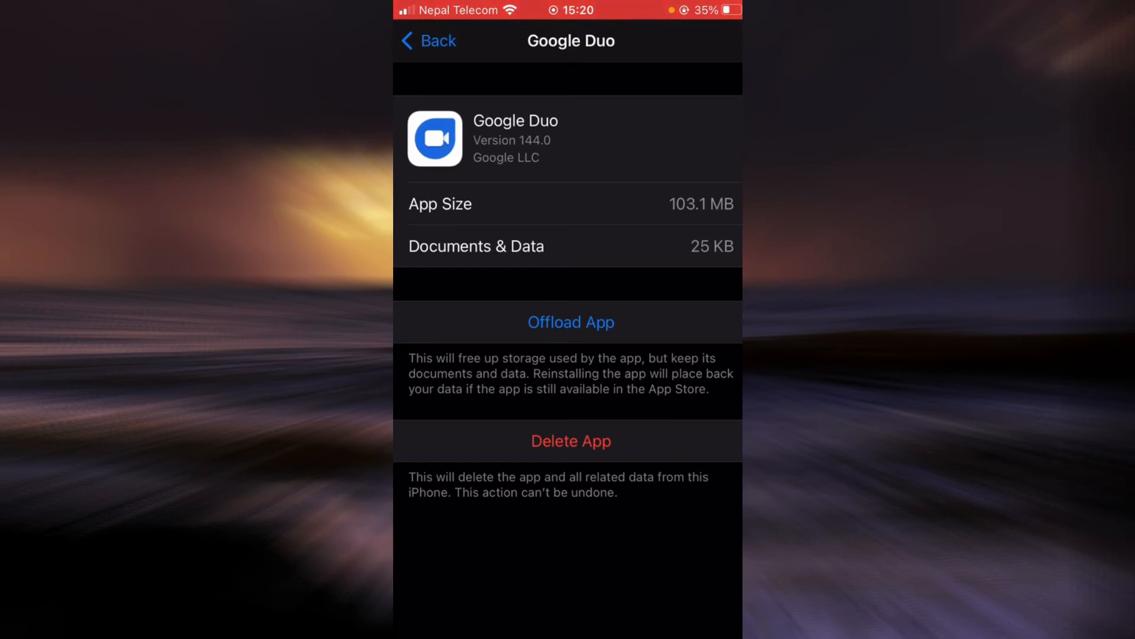
- Offload Google Duo keeping its 537 KB of data, then reinstall it
click(570, 322)
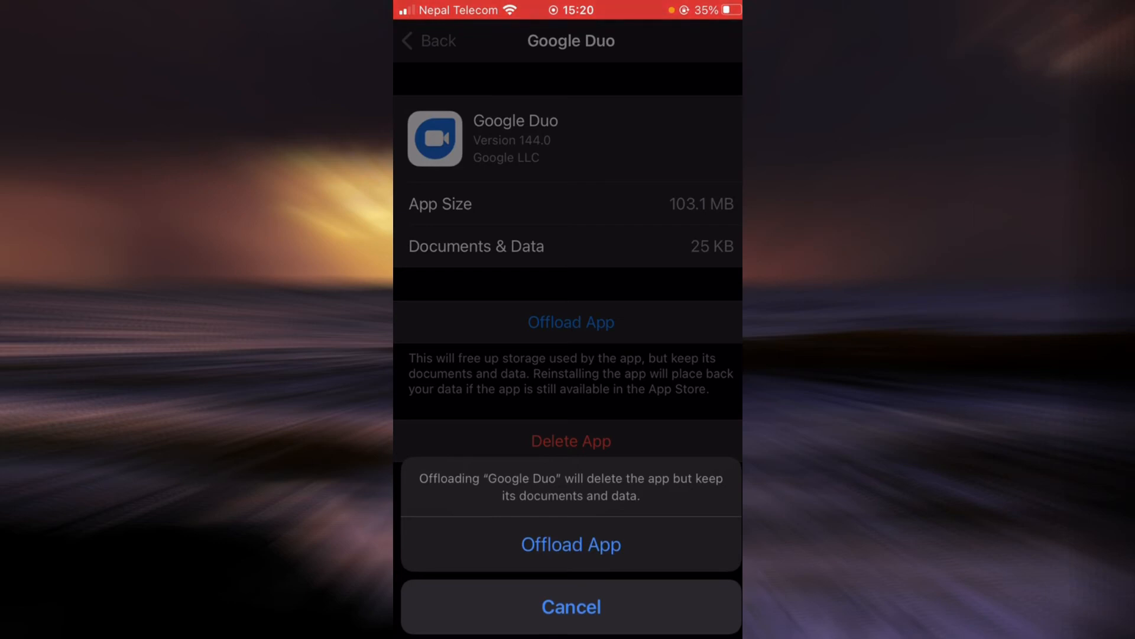
click(570, 544)
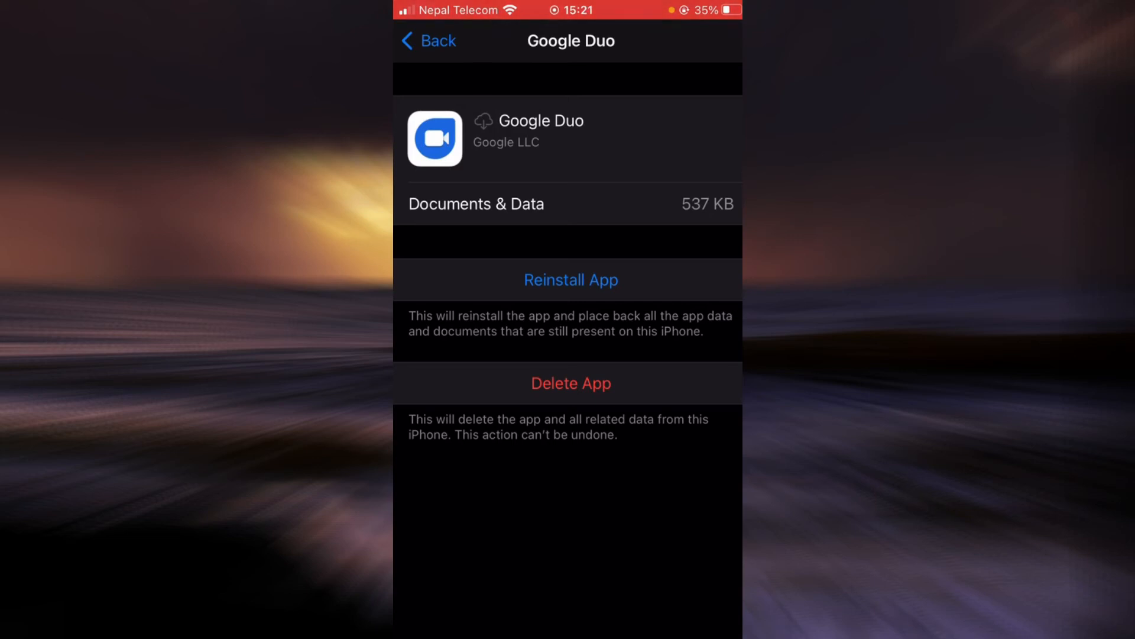
click(570, 280)
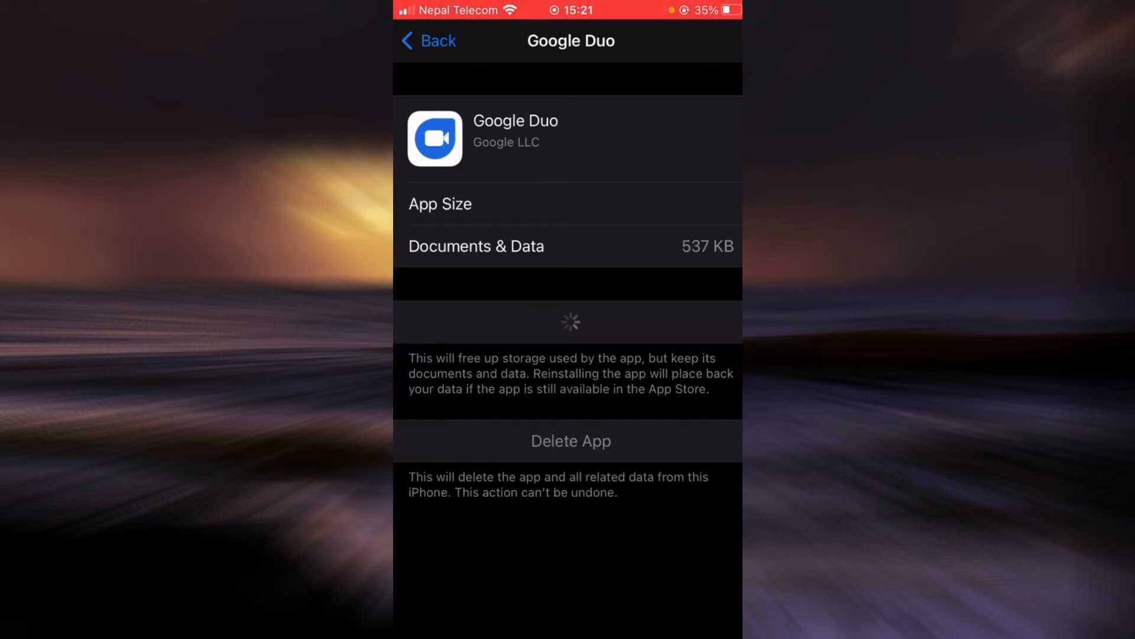